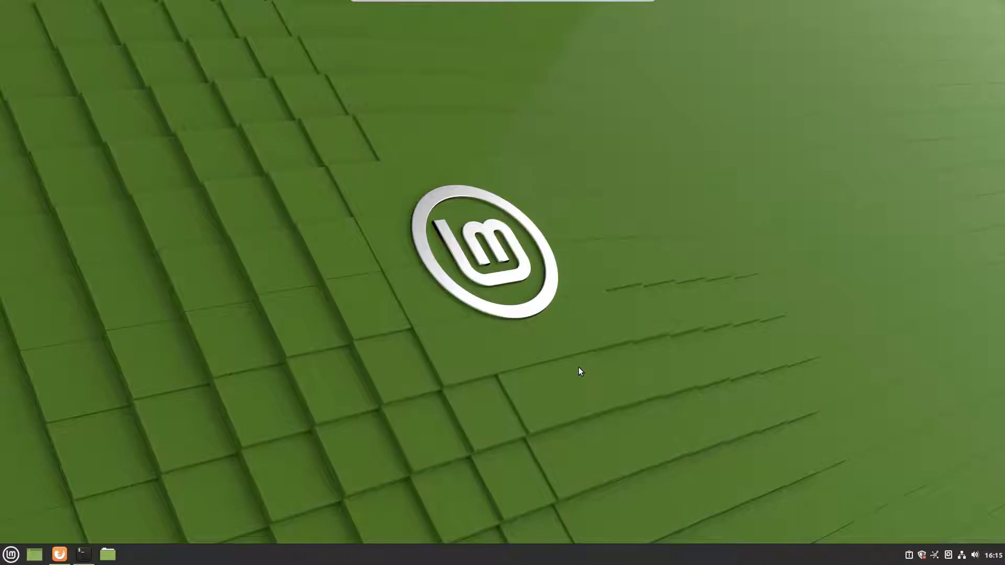
# Read and highlight the Linux Mint blog's passage about Snap in Firefox
pyautogui.click(59, 554)
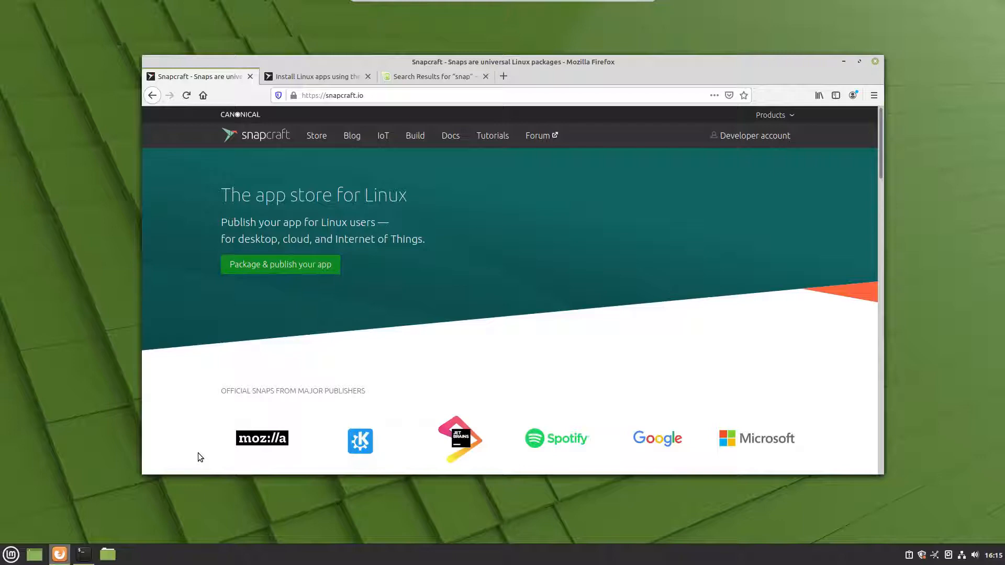
pyautogui.moveTo(350, 155)
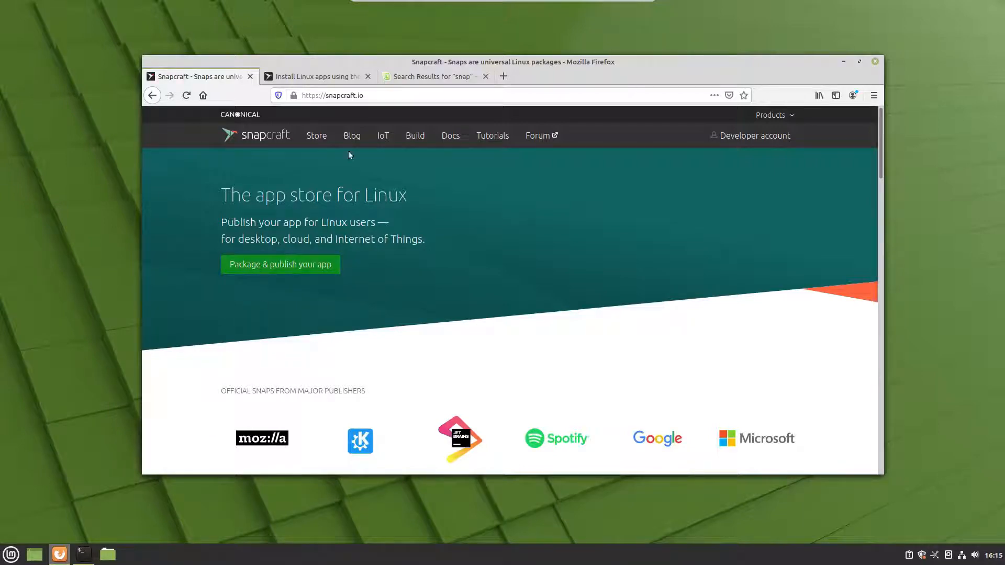
pyautogui.click(433, 77)
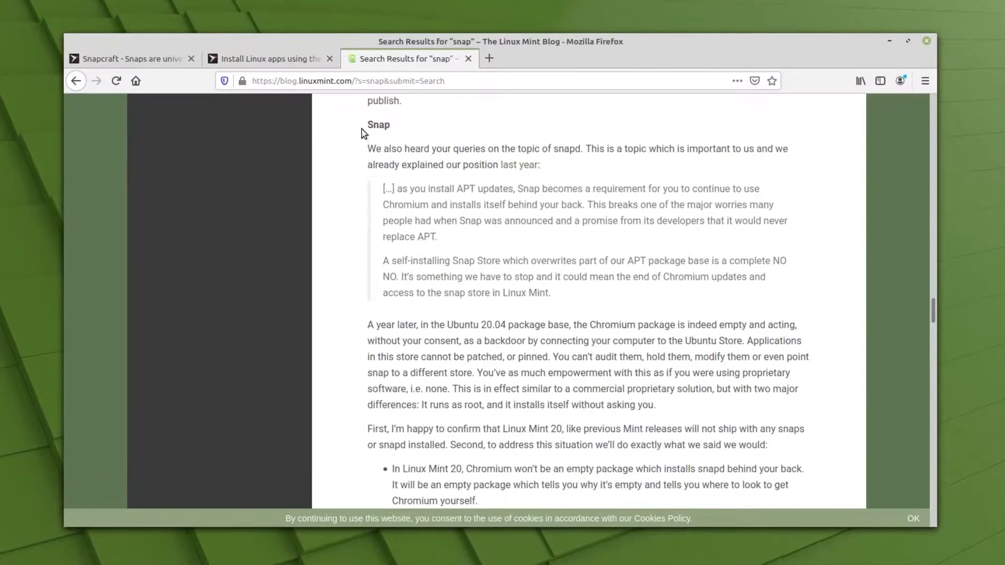
pyautogui.moveTo(366, 124); pyautogui.dragTo(543, 357)
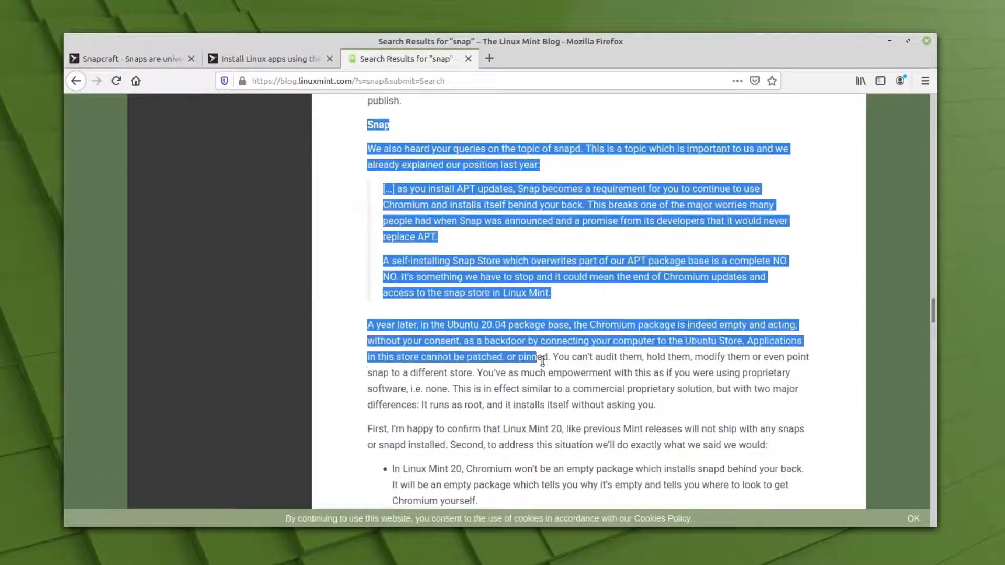
pyautogui.click(659, 416)
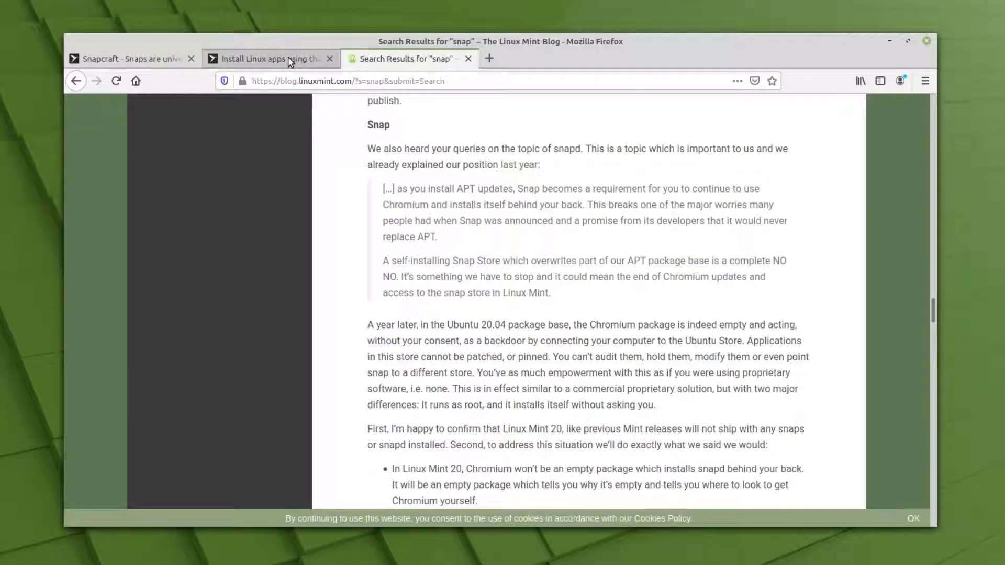
# Return to the Snapcraft app store home page
pyautogui.click(131, 59)
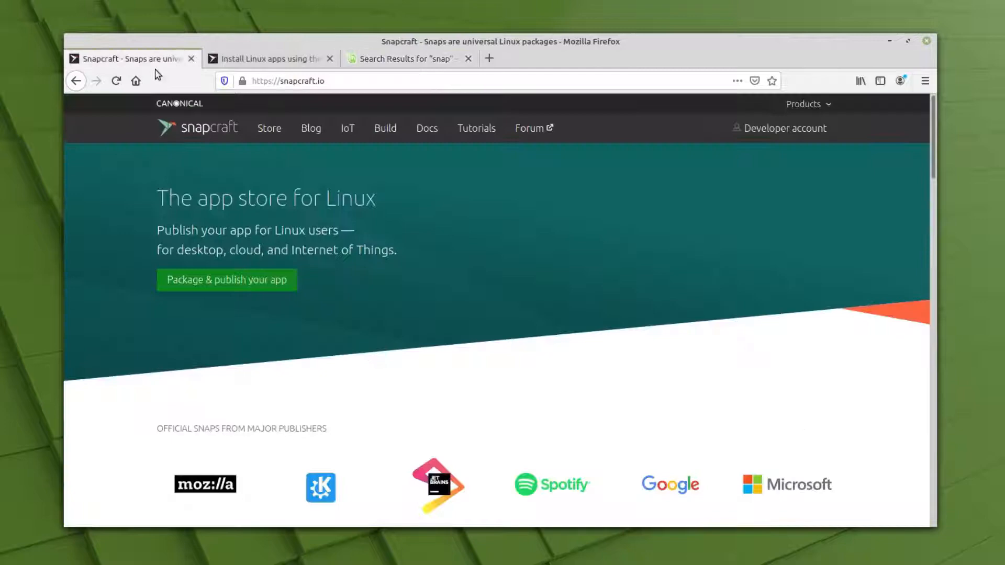
pyautogui.moveTo(511, 306)
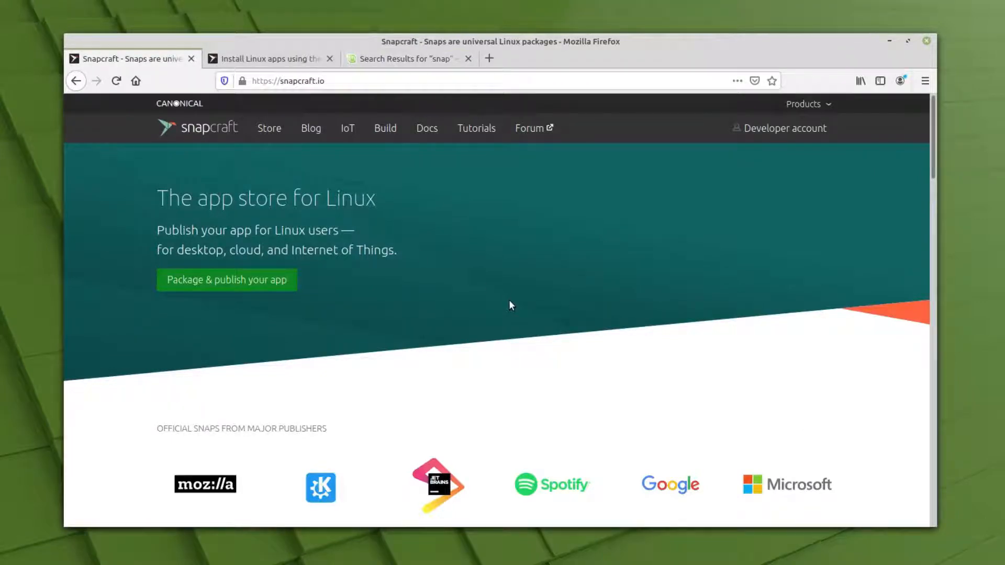
pyautogui.click(274, 59)
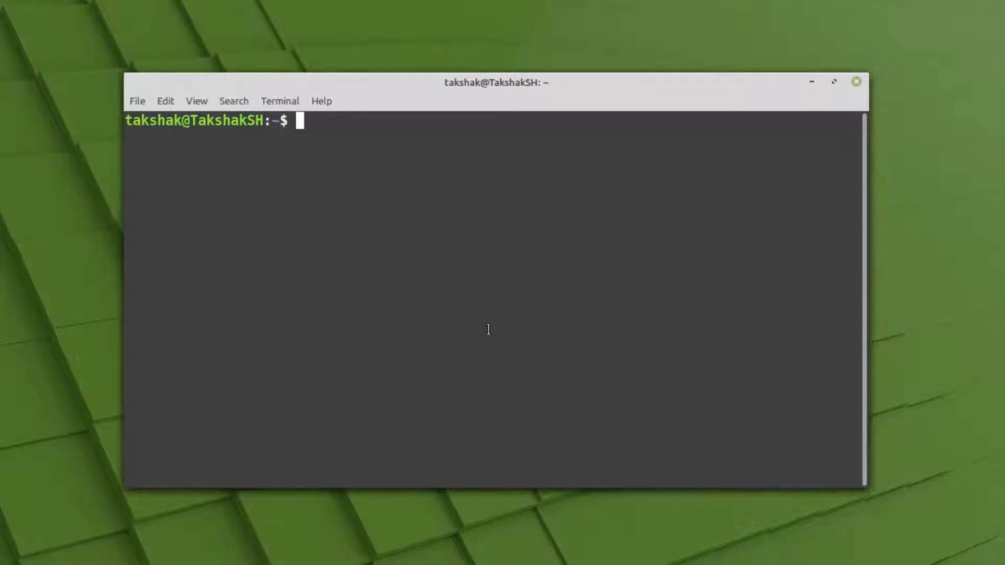
# Move into /etc/apt/preferences.d and attempt to remove nosnap.pref without sudo
pyautogui.write('cd')
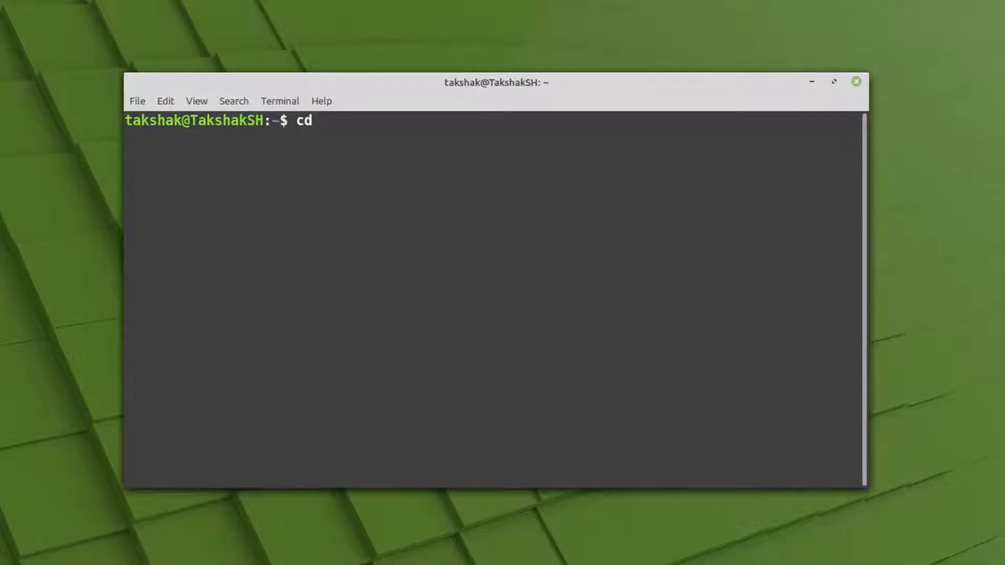
pyautogui.write('/etc/apt')
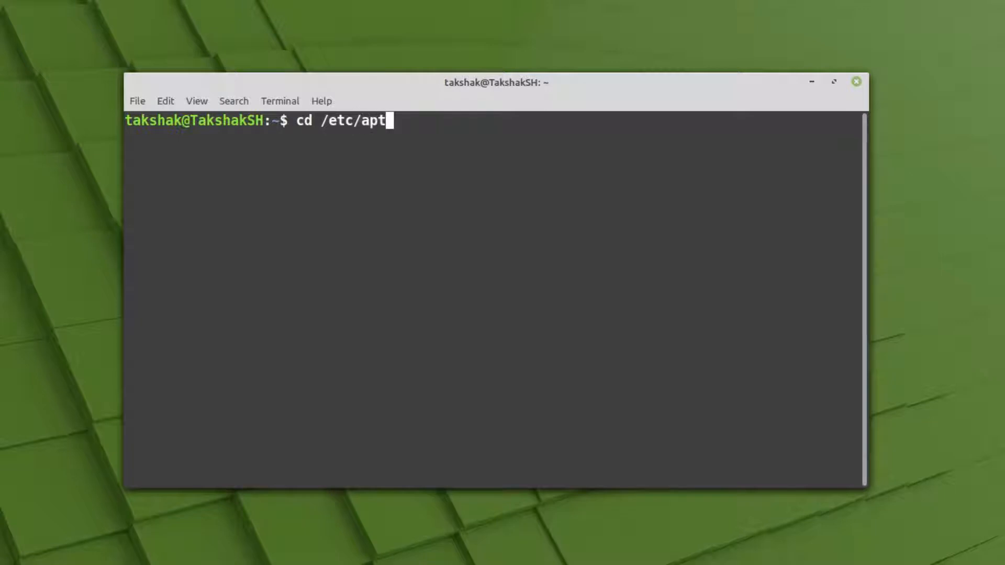
pyautogui.write('/preferences.d')
pyautogui.write('ls')
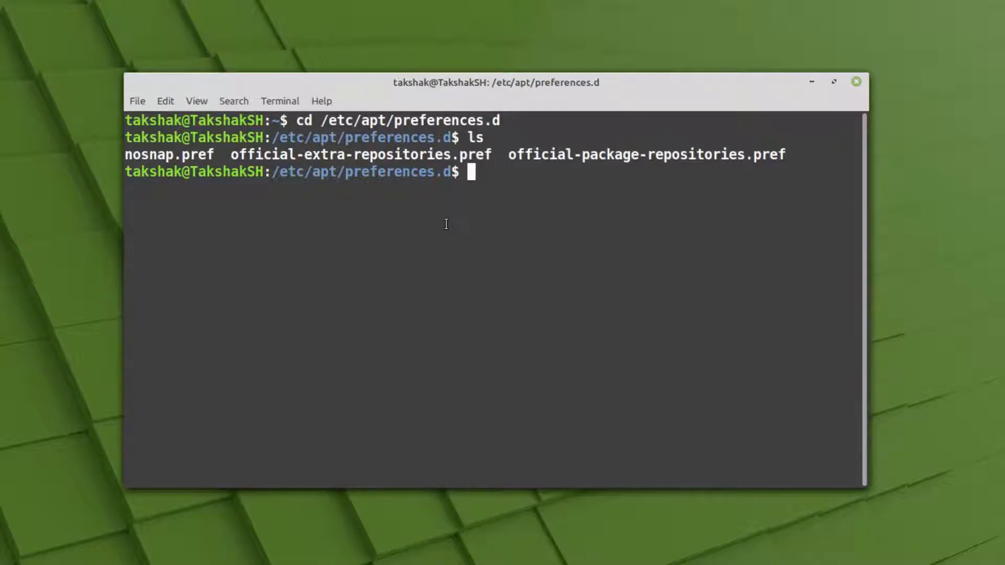
pyautogui.write('rm nosnap.pref')
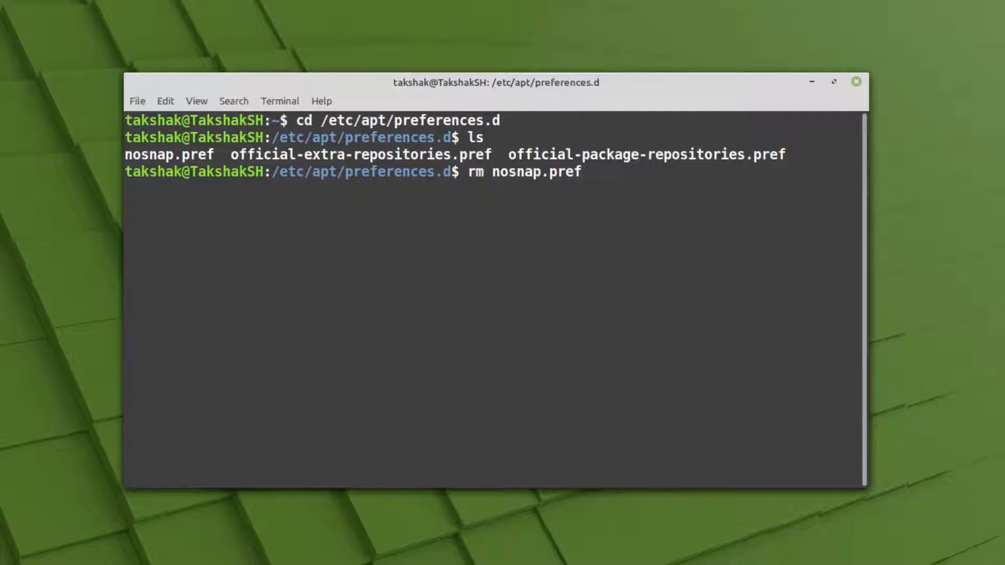
pyautogui.press('Return')
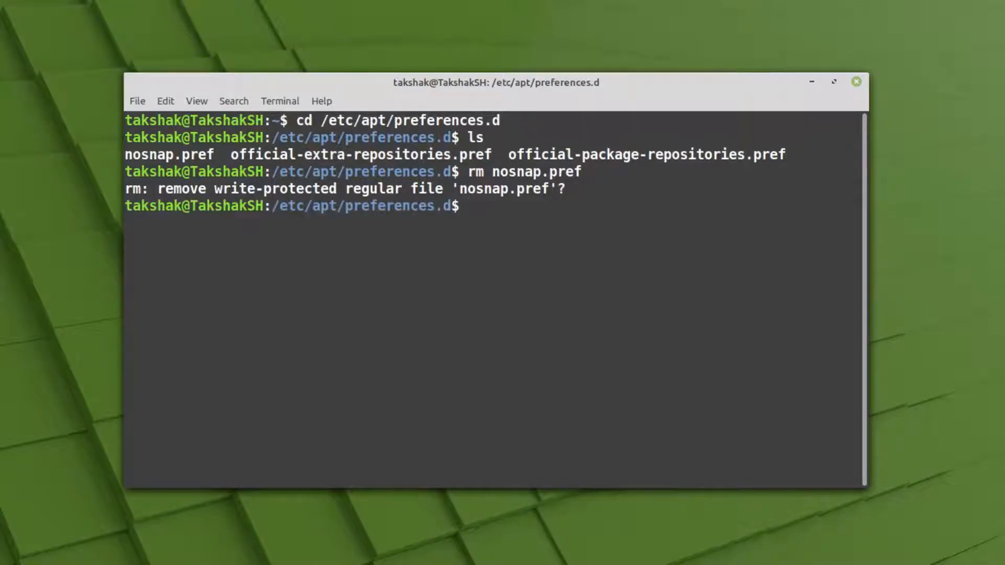
# Delete nosnap.pref with sudo rm and list the folder to confirm it is gone
pyautogui.write('ls')
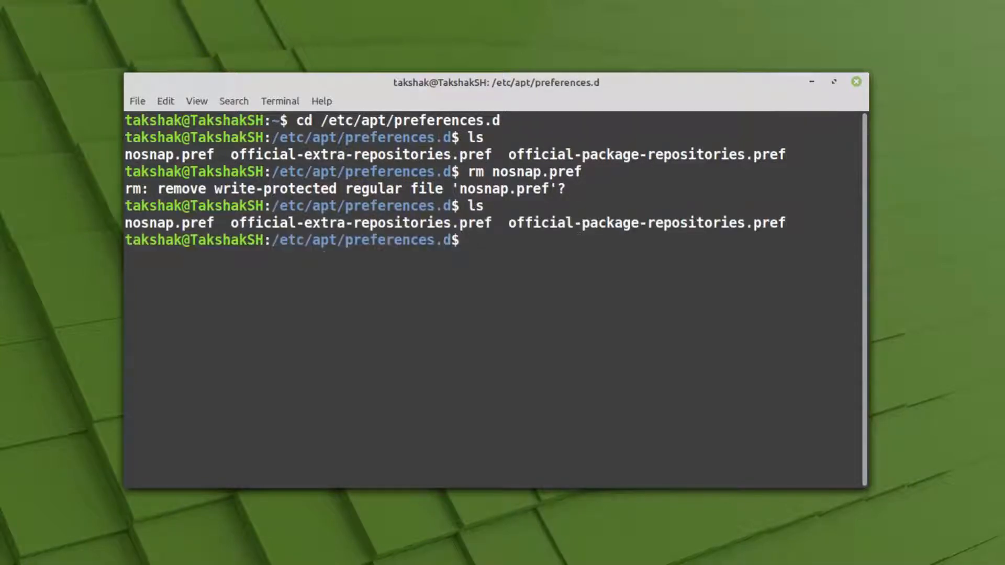
pyautogui.write('ls')
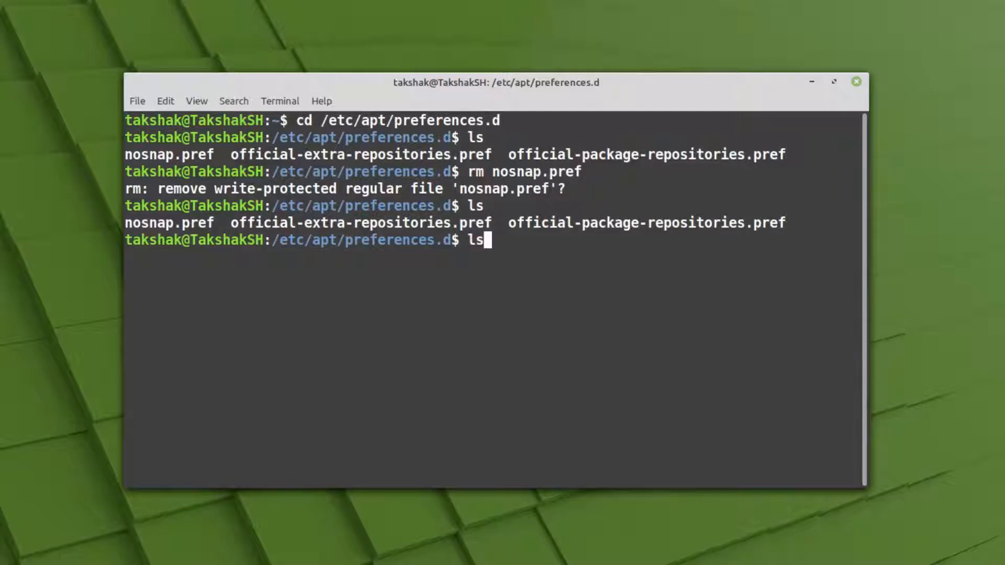
pyautogui.write('rm nosnap.pref')
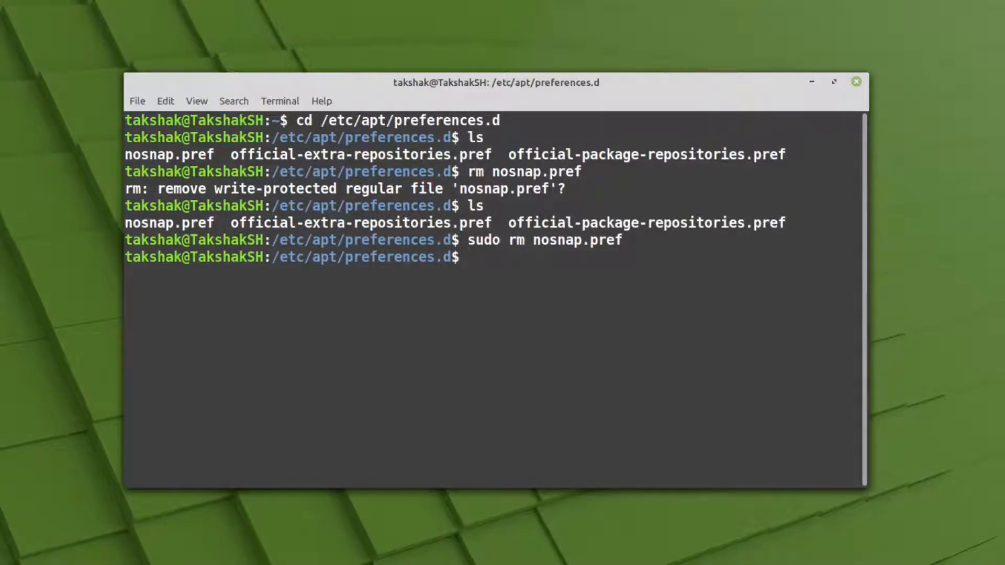
pyautogui.write('ls')
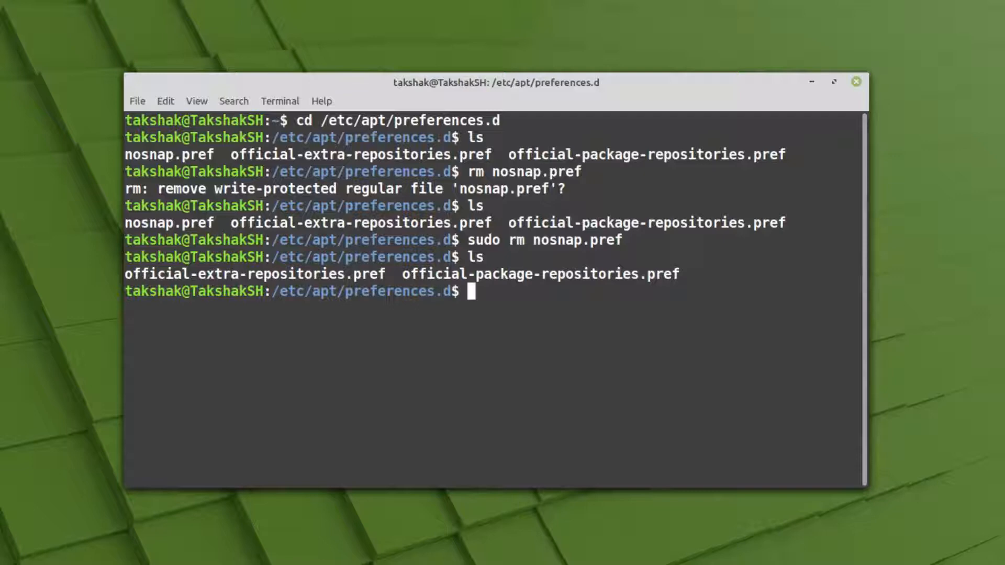
# Clear the screen and run sudo apt install snapd
pyautogui.write('sudo apt')
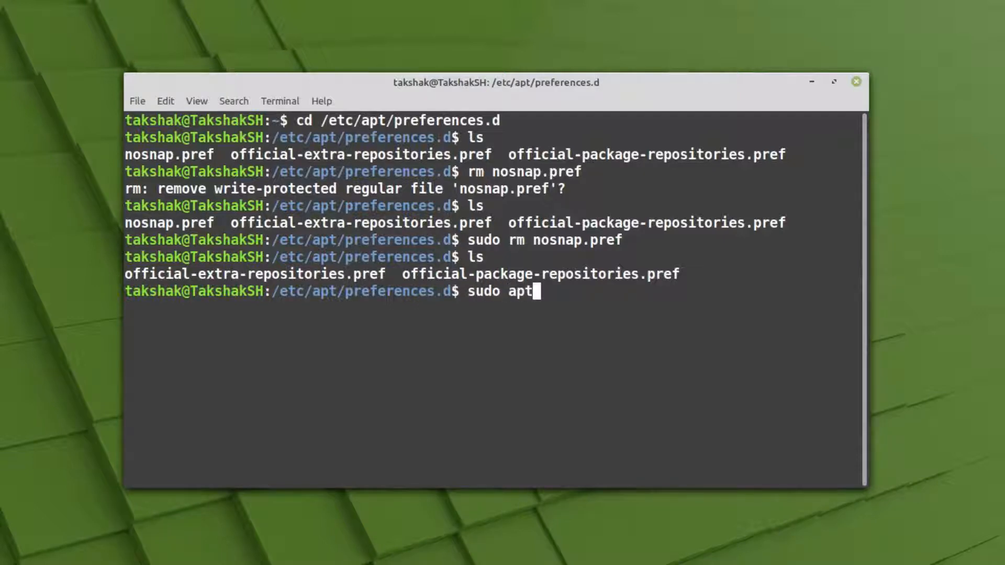
pyautogui.press('Return')
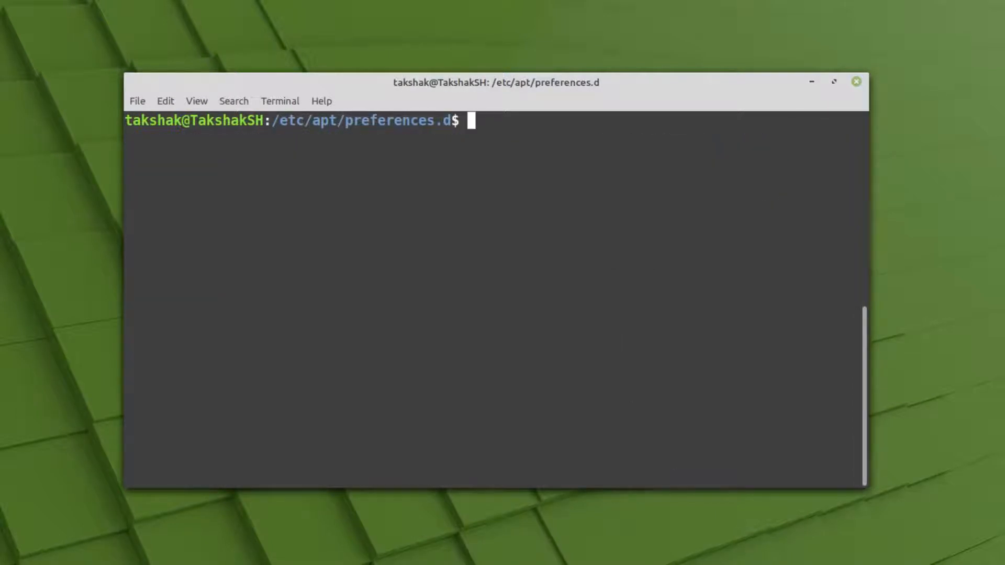
pyautogui.write('sudo apt')
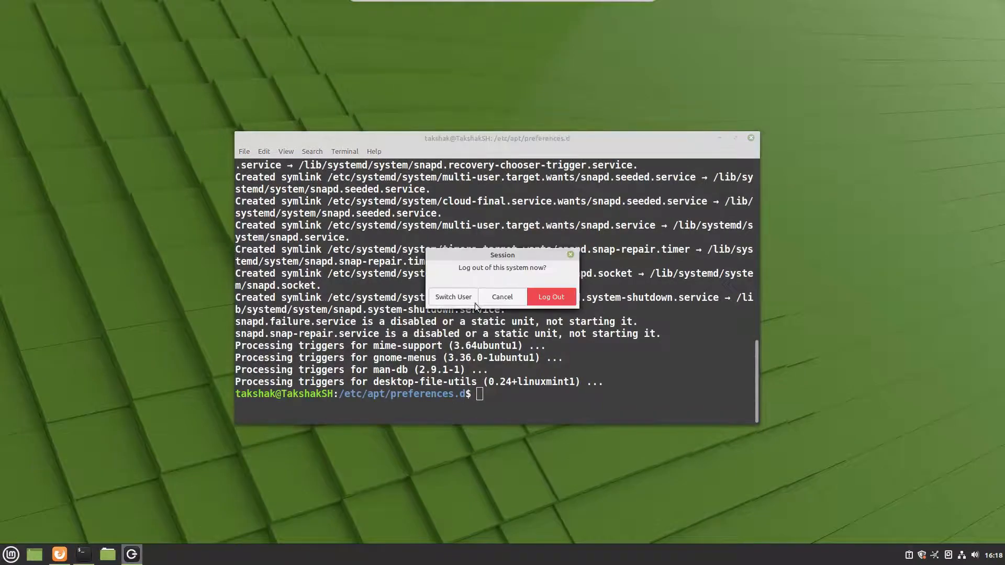
# Confirm the log out, log back in, and close the Welcome window
pyautogui.click(551, 297)
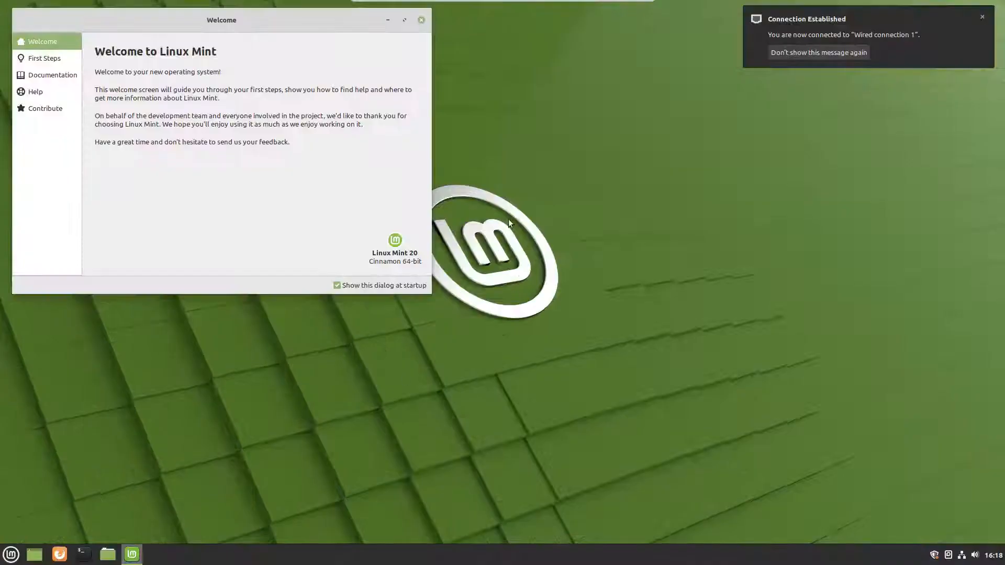
pyautogui.click(84, 554)
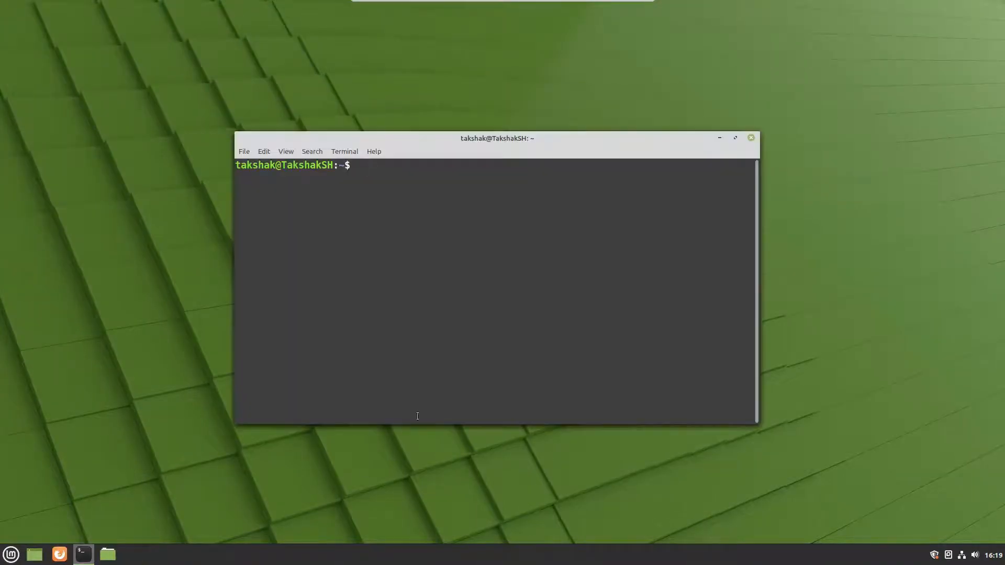
pyautogui.moveTo(496, 138); pyautogui.dragTo(507, 107)
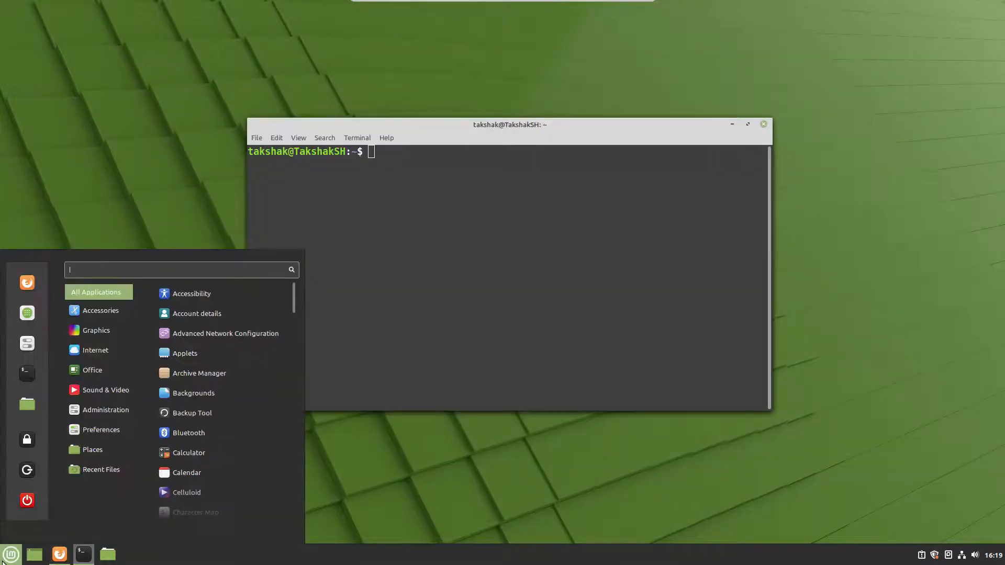
# Run sudo snap install vlc in the terminal to install VLC as a snap
pyautogui.write('vld')
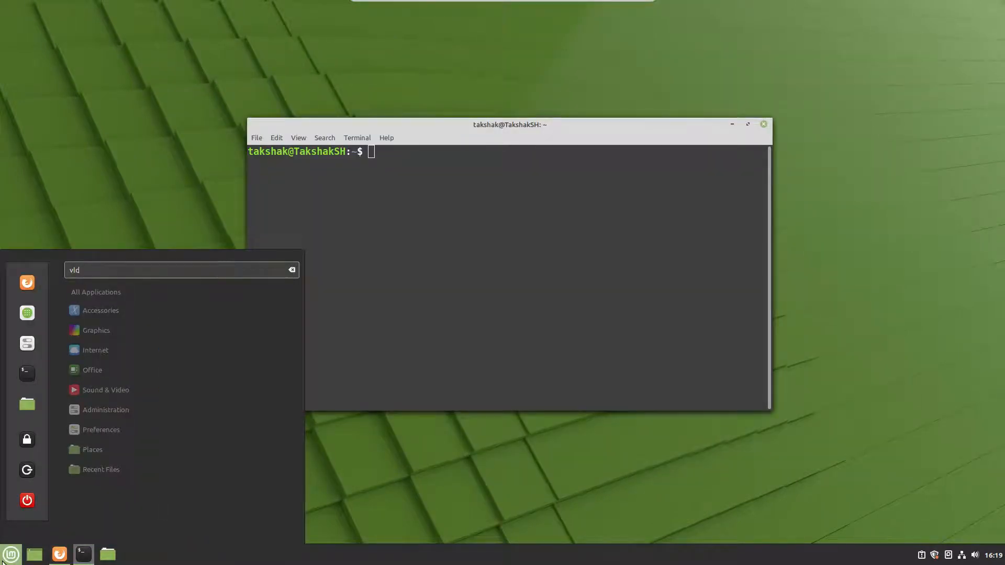
pyautogui.click(514, 306)
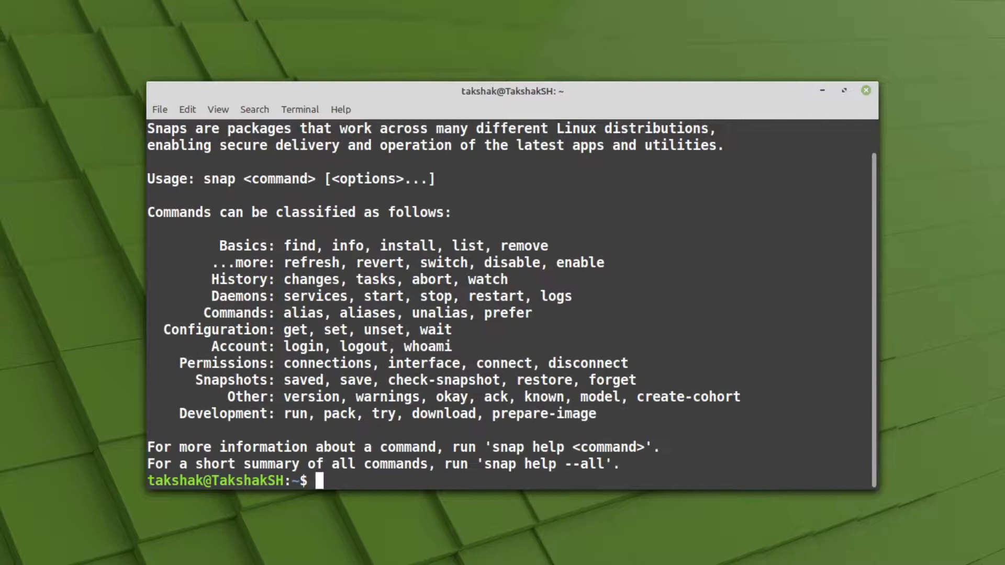
pyautogui.moveTo(319, 279)
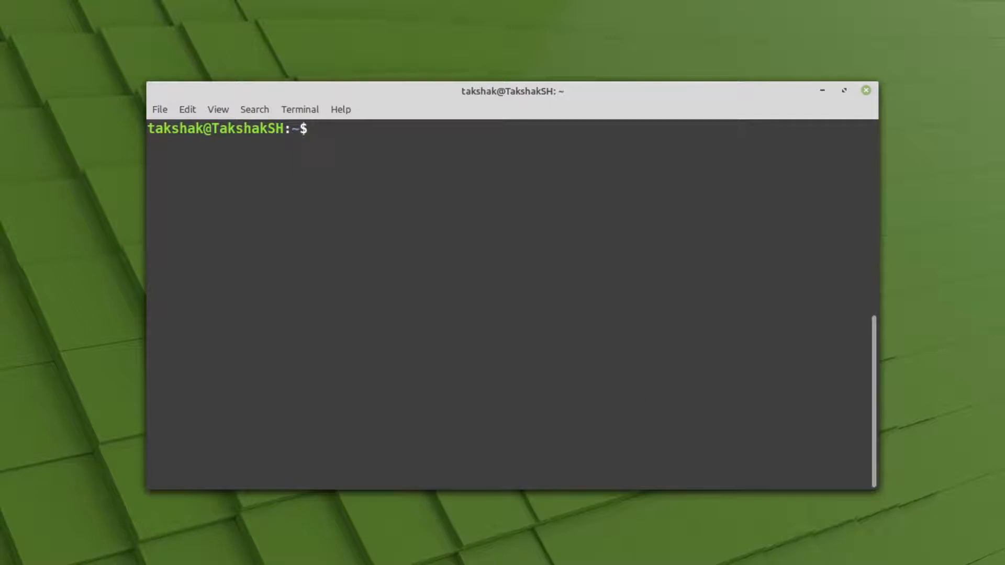
pyautogui.write('sudo snap install vlc')
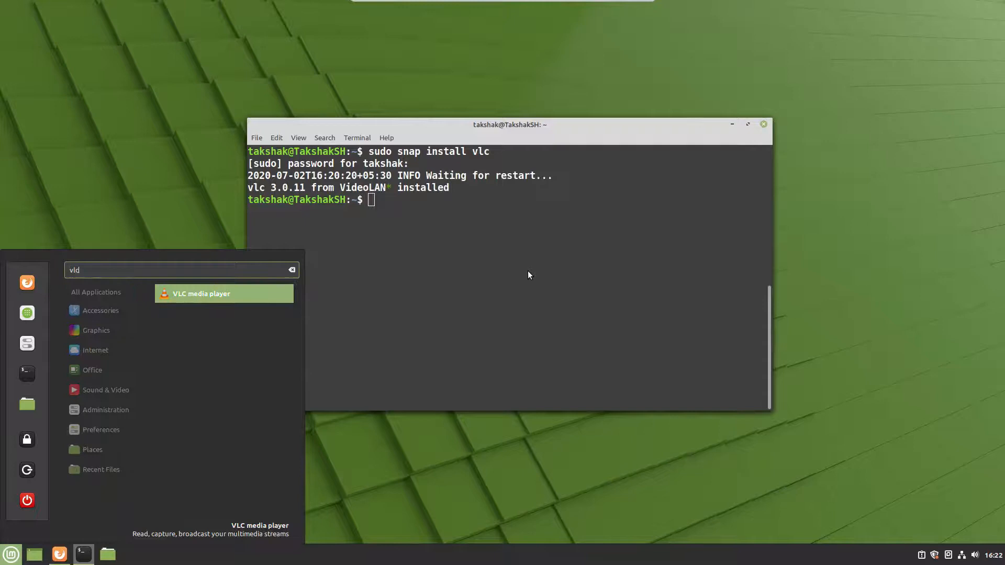
# Launch VLC media player and continue past its Privacy and Network Access Policy notice
pyautogui.click(517, 289)
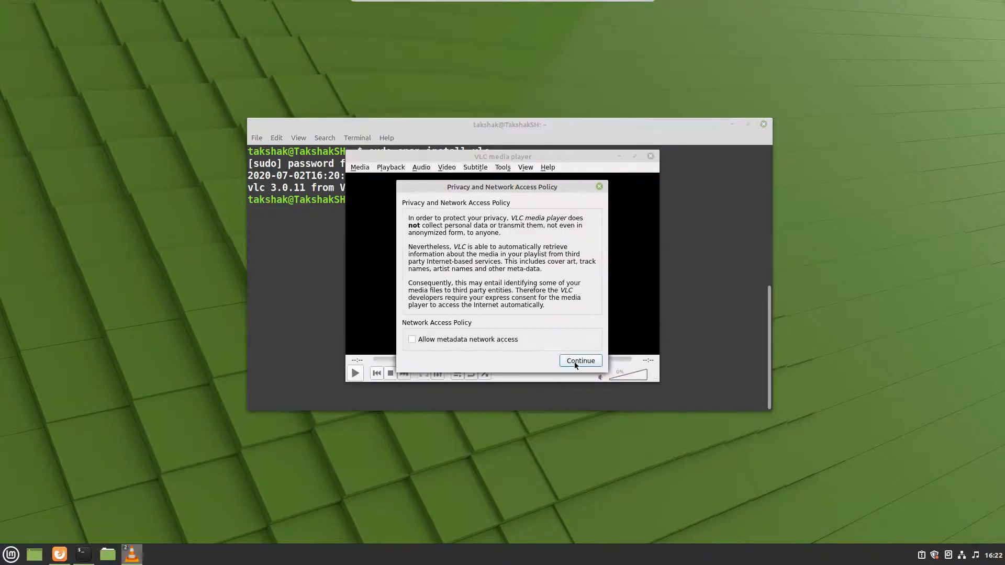
pyautogui.click(580, 360)
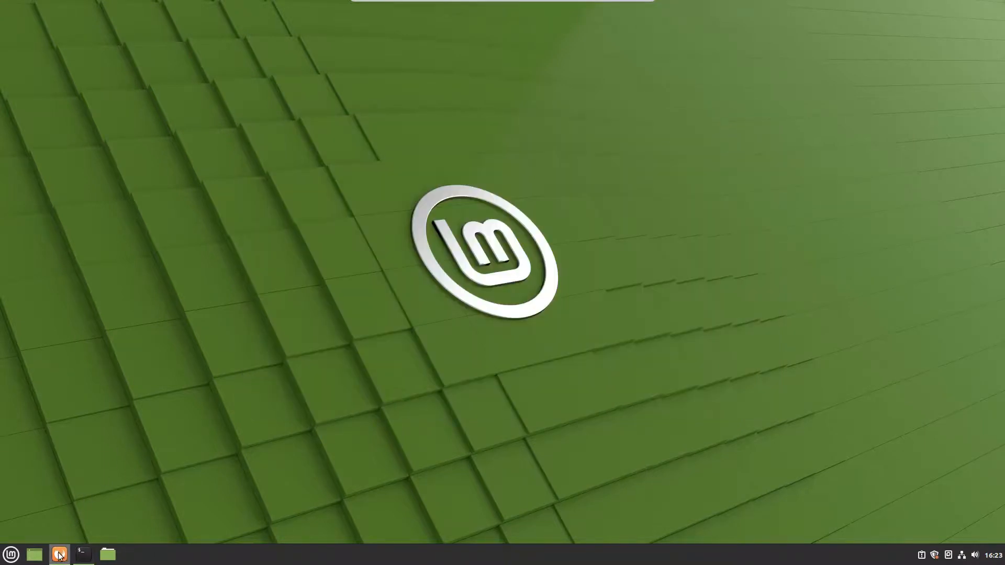
# On the Sublime Text snap page, copy its install command snap install sublime-text --classic
pyautogui.click(58, 555)
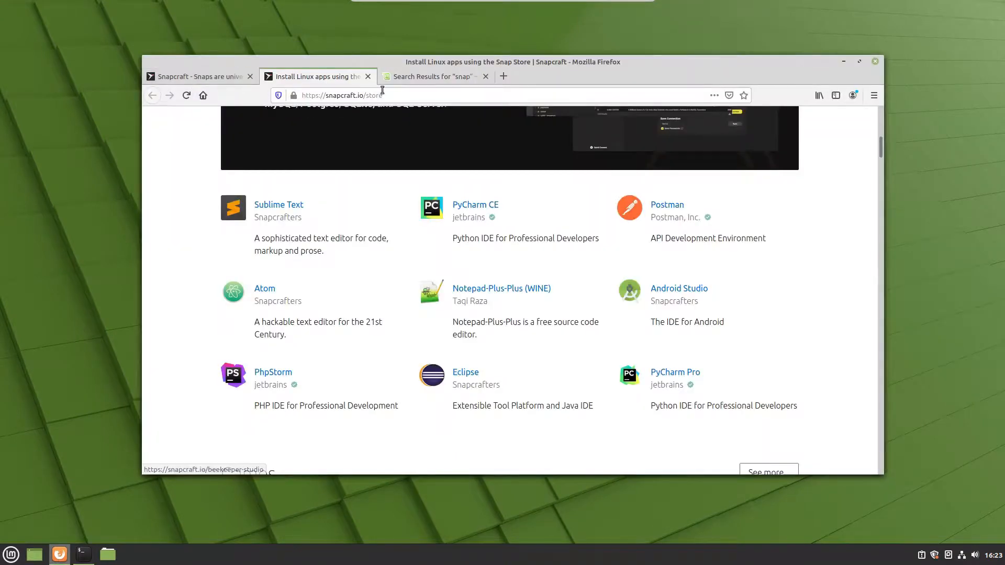
pyautogui.moveTo(678, 289)
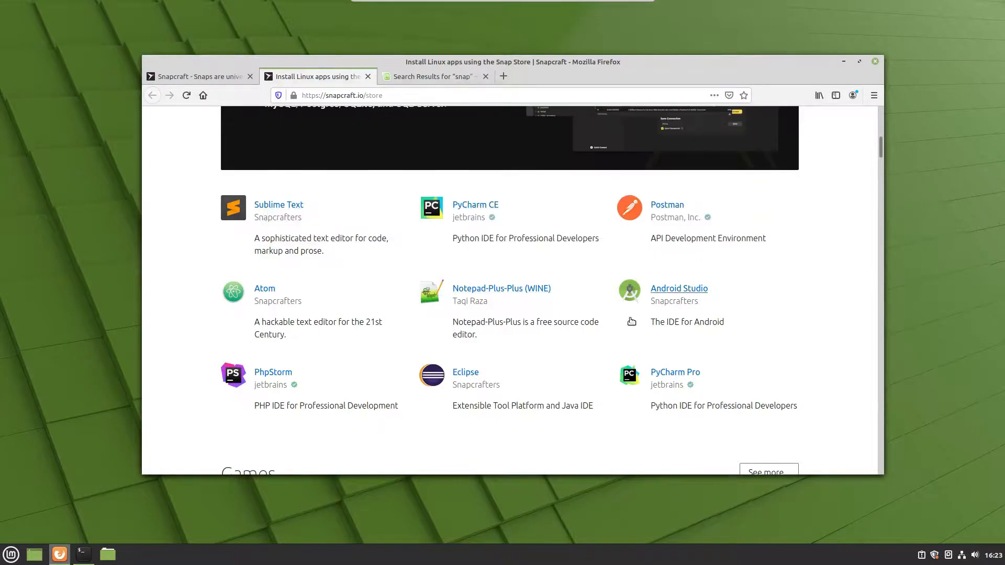
pyautogui.scroll(-3)
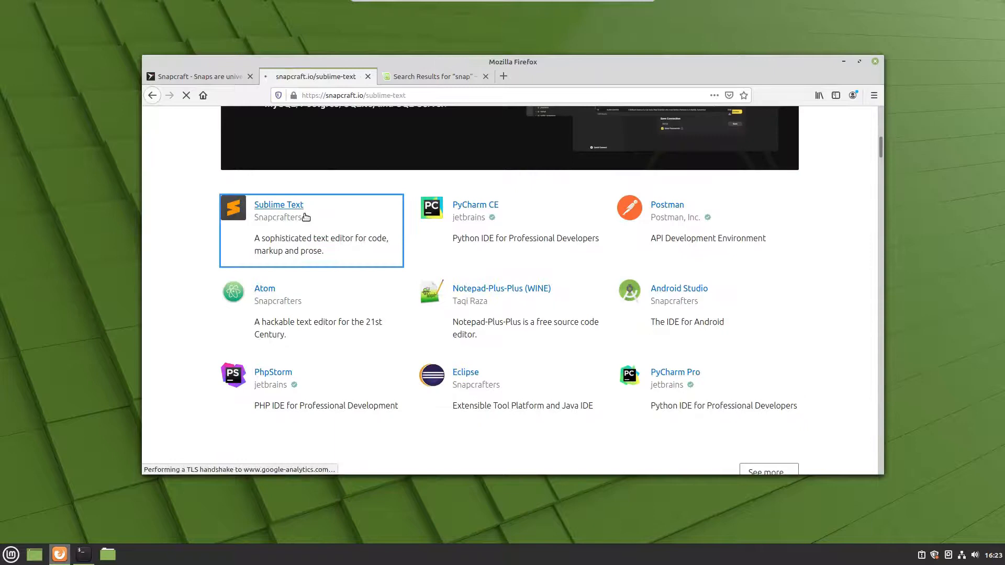
pyautogui.click(279, 205)
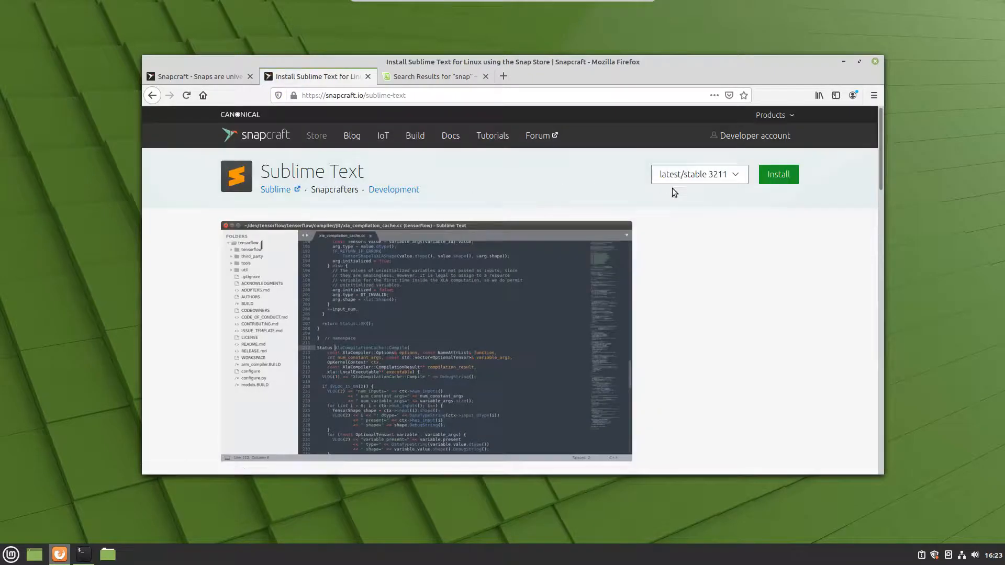
pyautogui.click(779, 174)
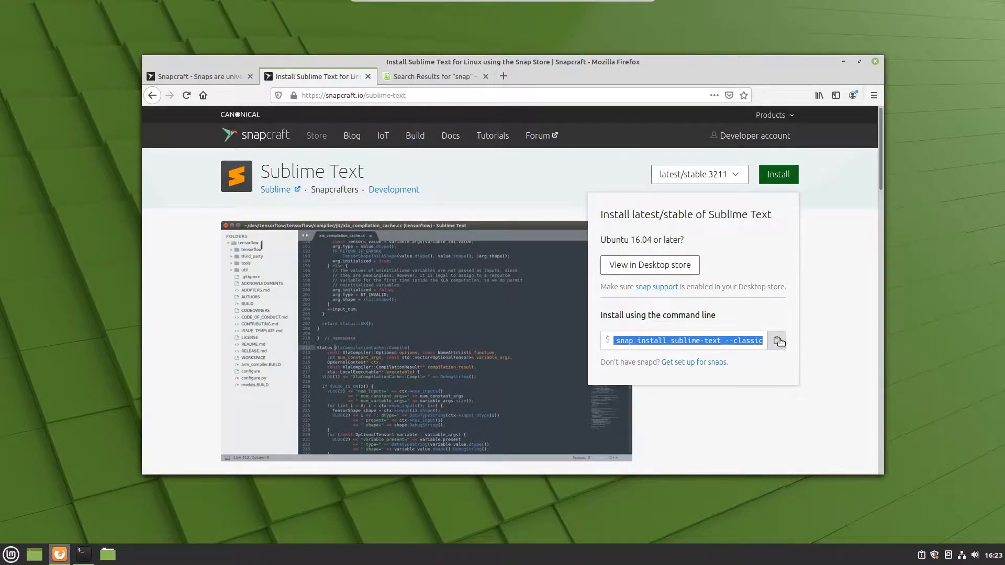
pyautogui.click(741, 391)
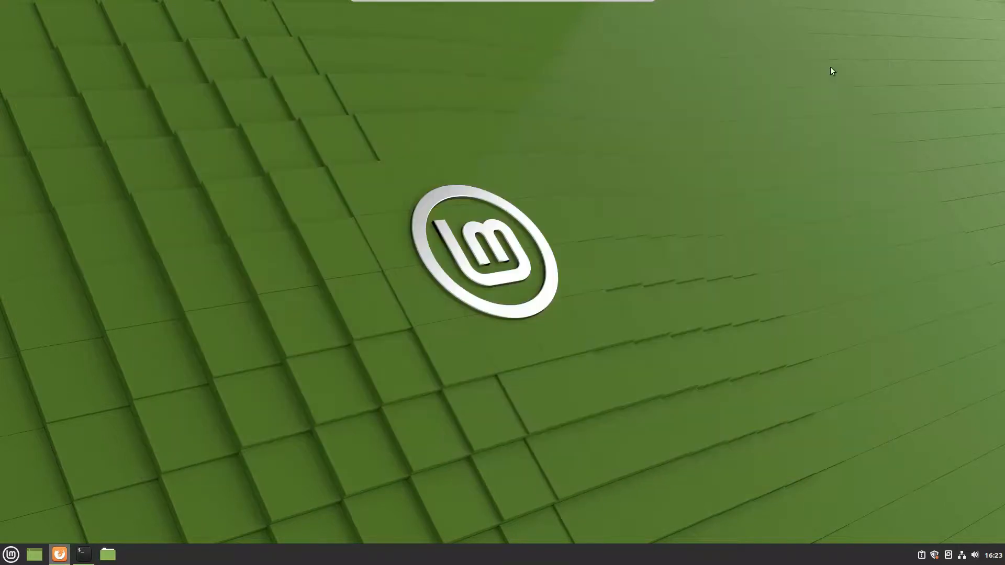
# Run sudo snap install snap-store to start downloading the Snap Store snap
pyautogui.click(81, 553)
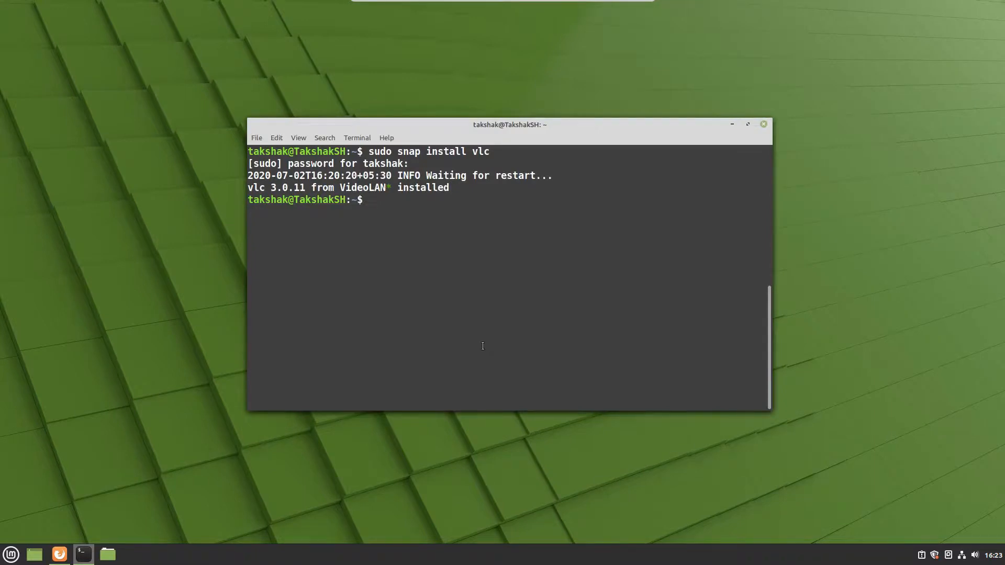
pyautogui.write('sudo snap')
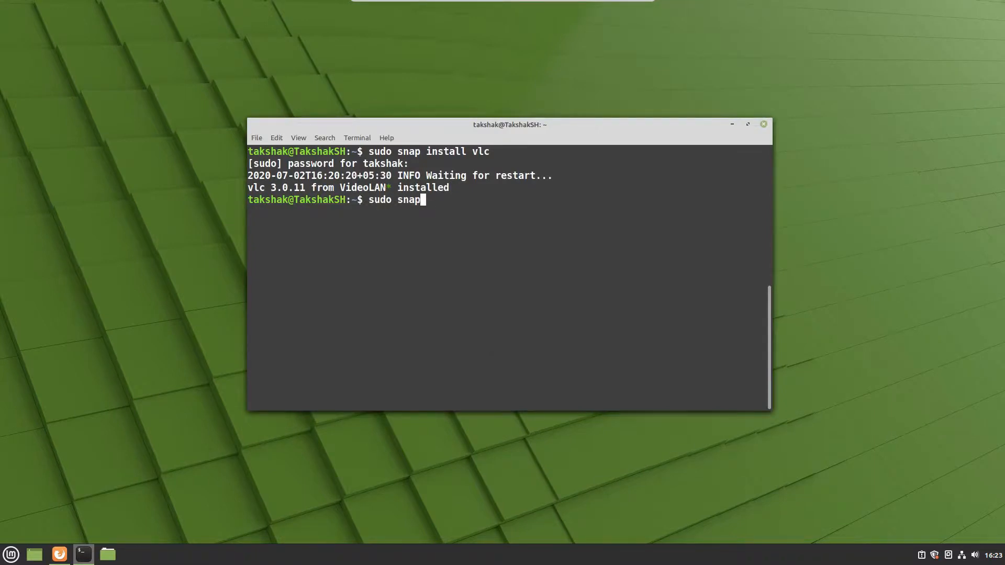
pyautogui.write('install snap')
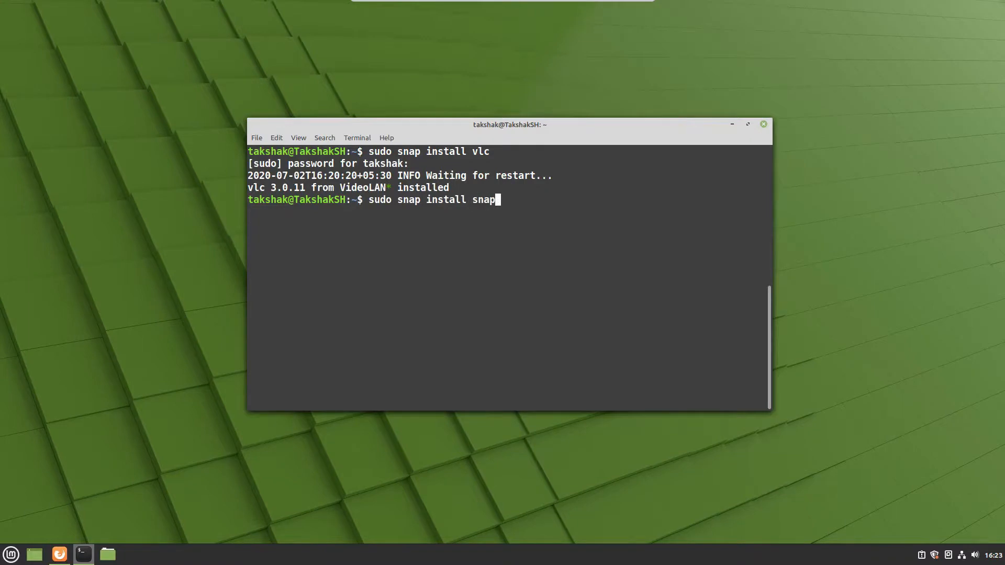
pyautogui.write('-store')
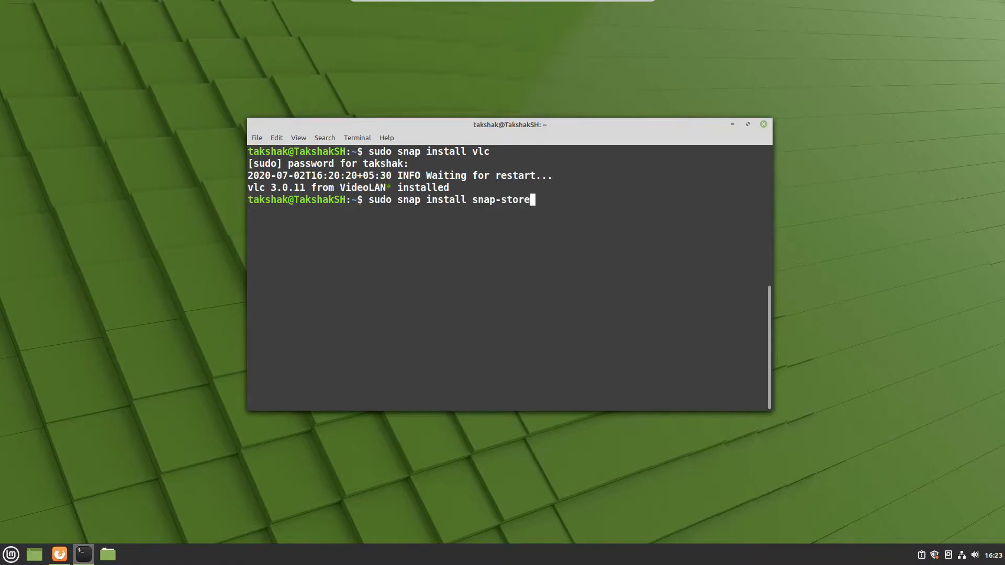
pyautogui.press('Return')
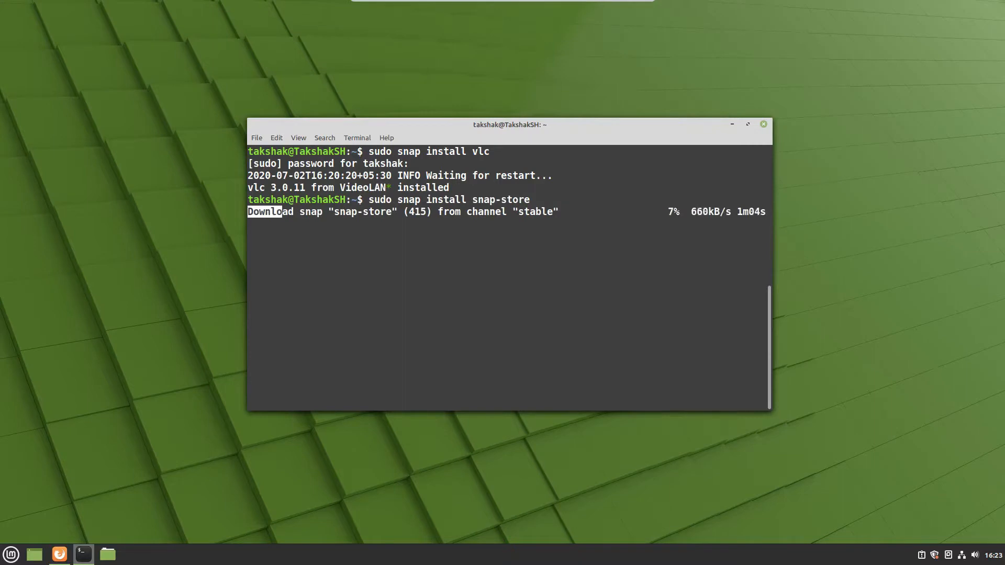
pyautogui.click(13, 550)
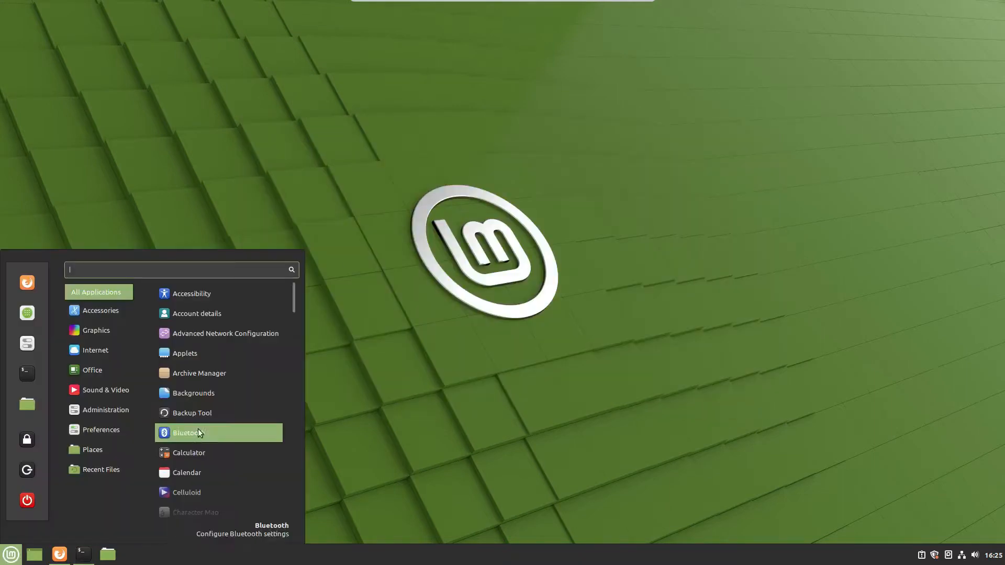
# Launch Snap Store from the menu, expand all categories, and open LibreOffice's page
pyautogui.write('sna')
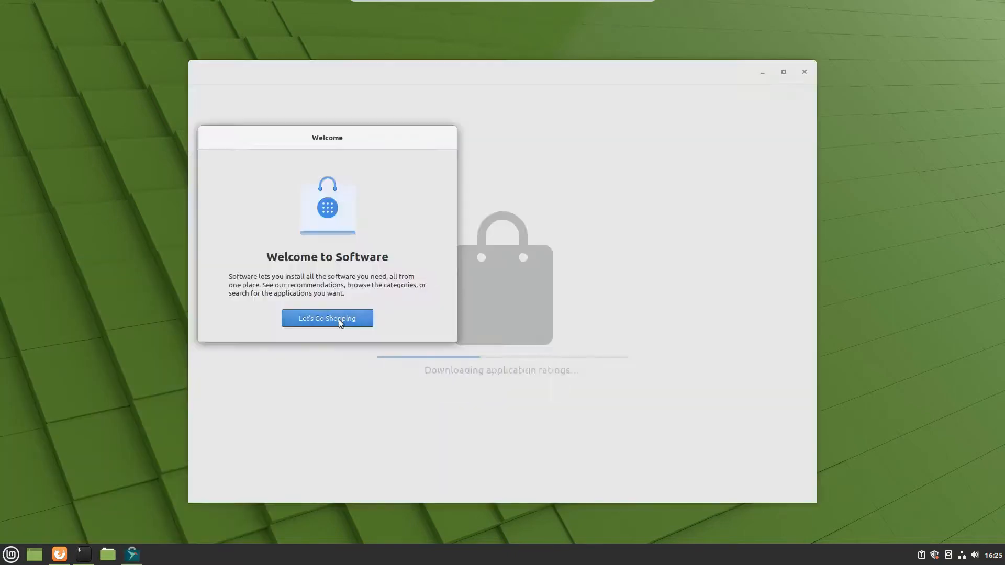
pyautogui.click(327, 318)
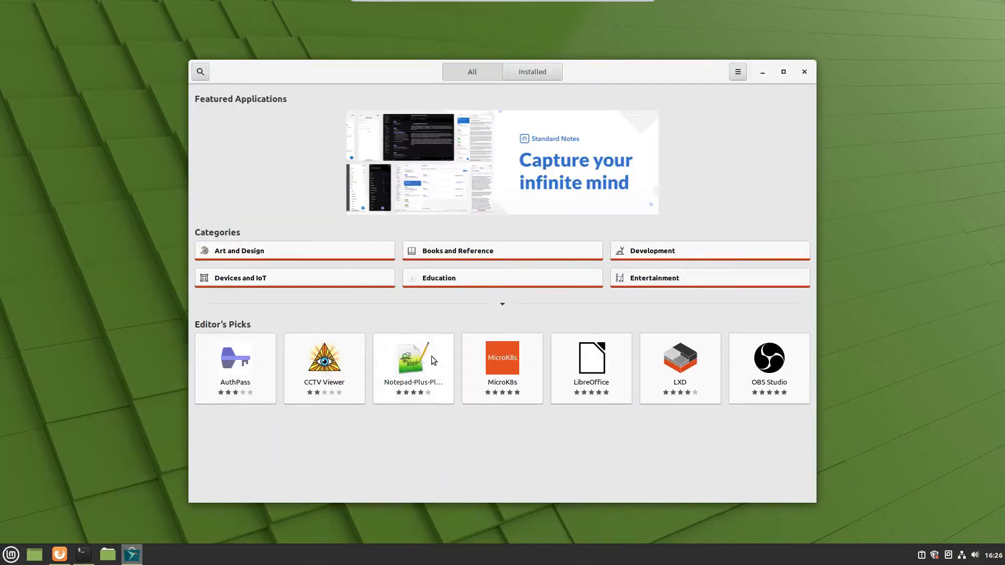
pyautogui.click(503, 304)
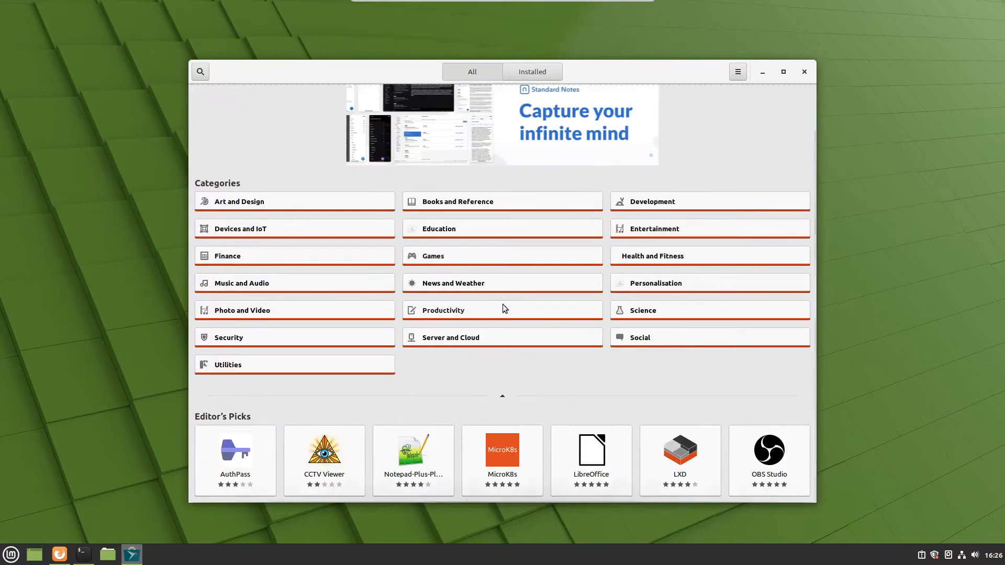
pyautogui.click(590, 461)
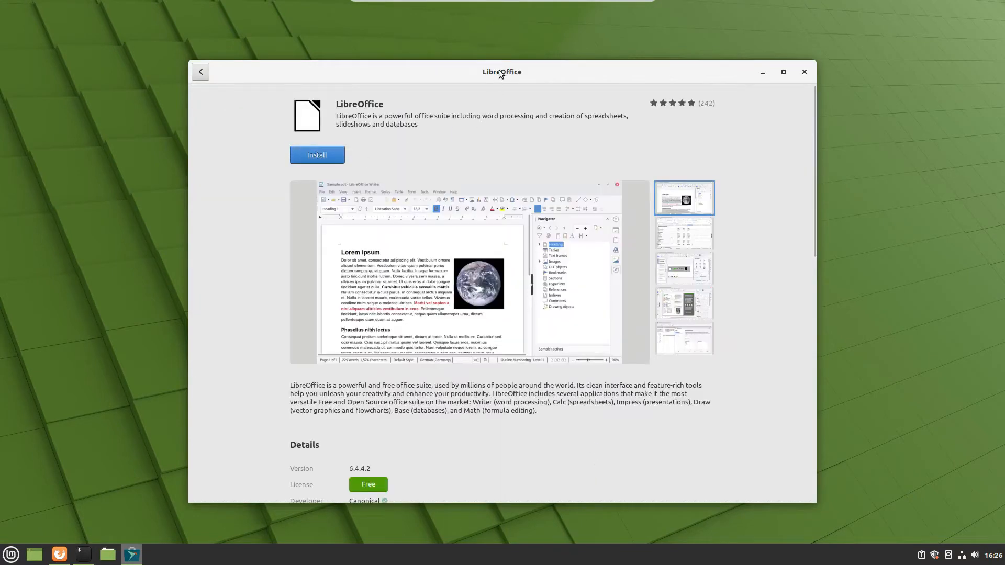